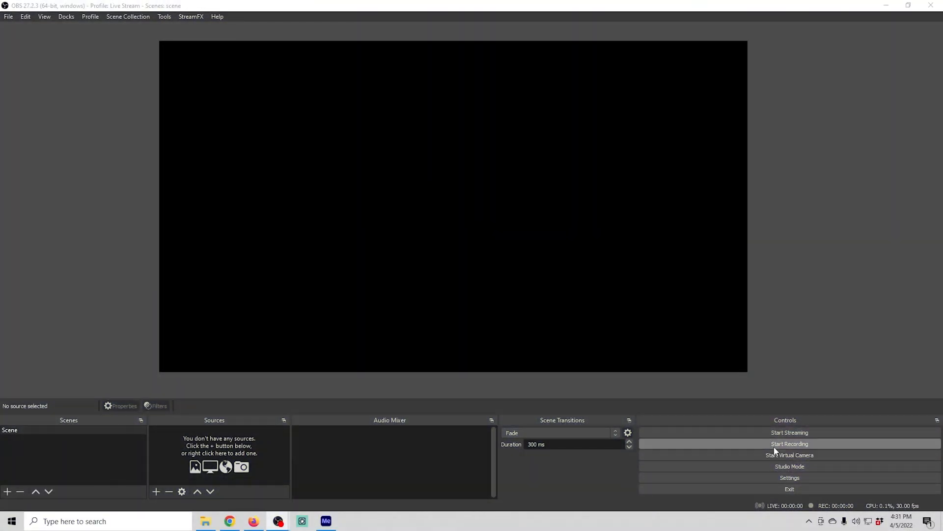
mouse_move(790, 477)
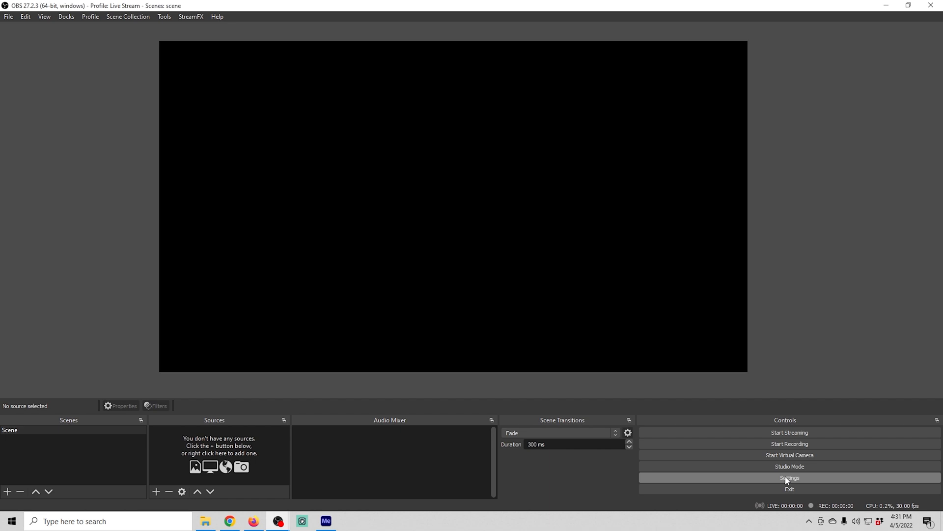
- In OBS Video settings, set Base and Output resolutions both to 1280x720
left_click(789, 477)
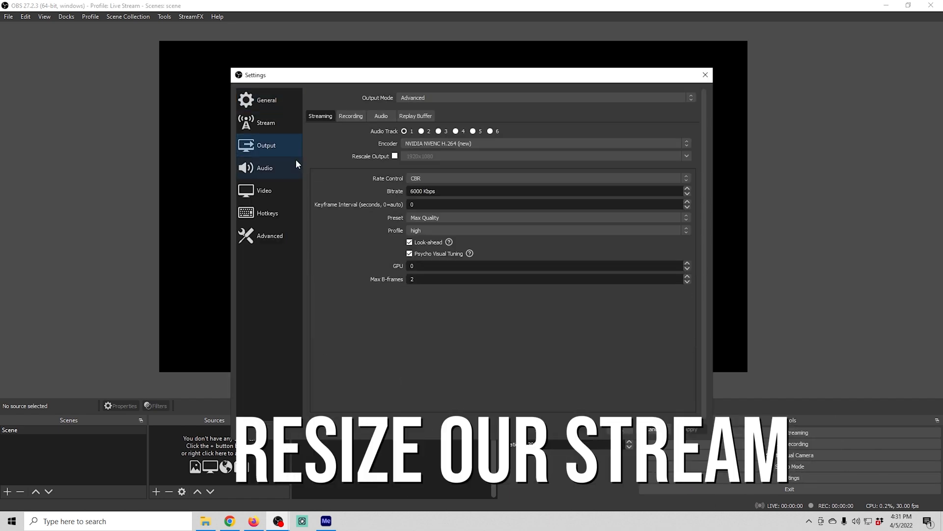
left_click(264, 190)
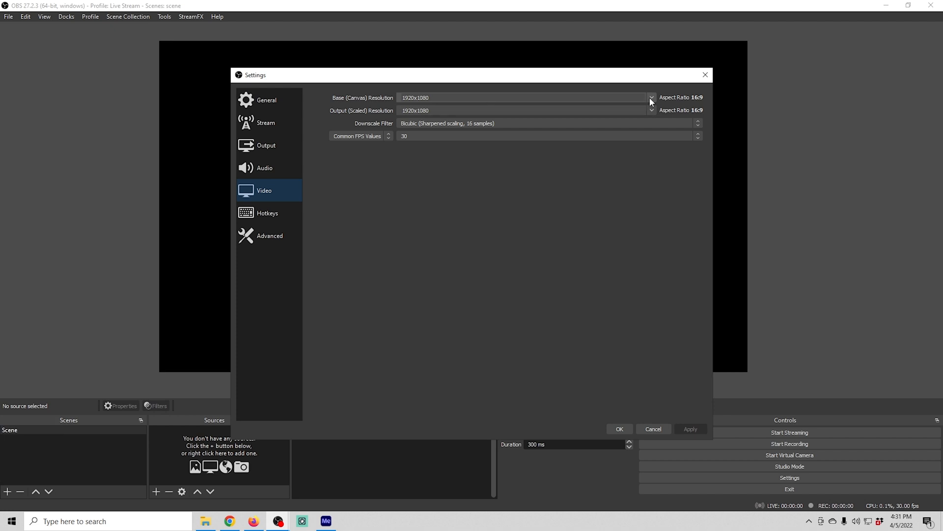
left_click(650, 97)
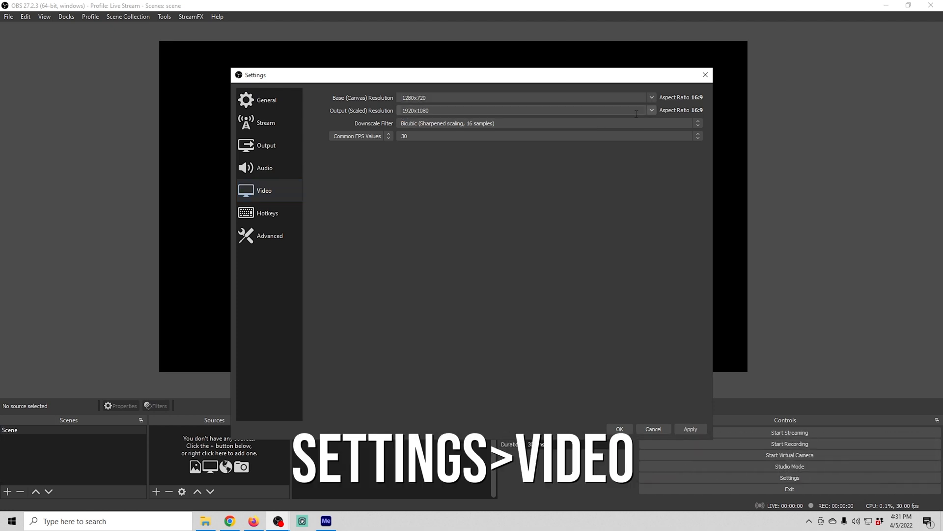
left_click(650, 110)
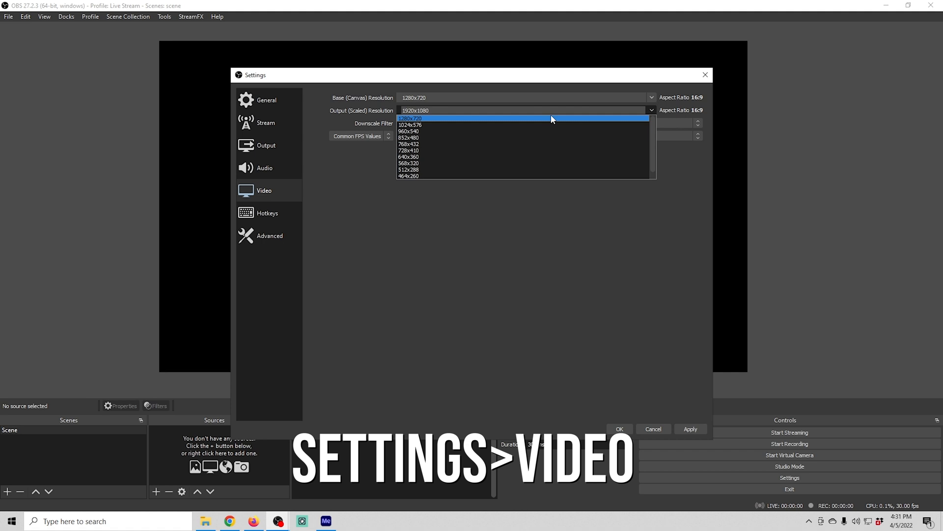
left_click(410, 118)
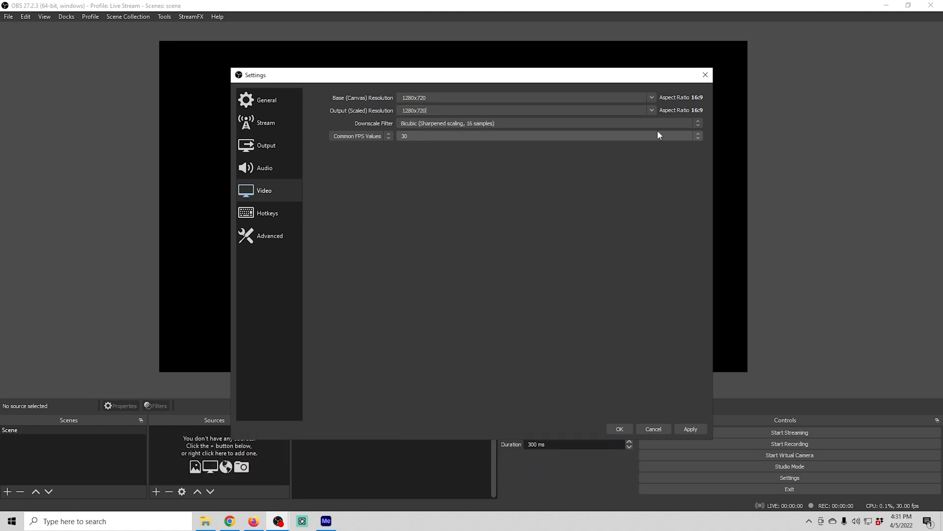
left_click(403, 135)
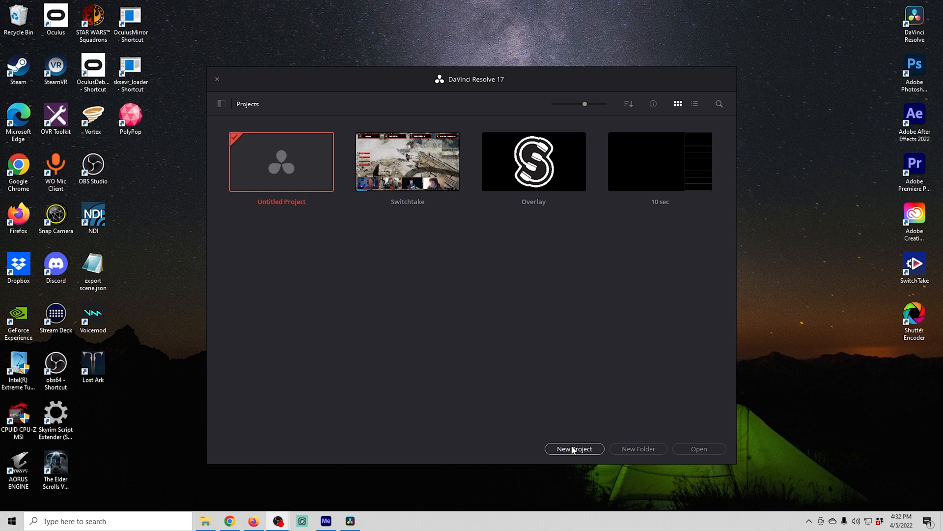
- Create a new DaVinci Resolve project named 'Resize' from the Project Manager
left_click(573, 448)
type("R")
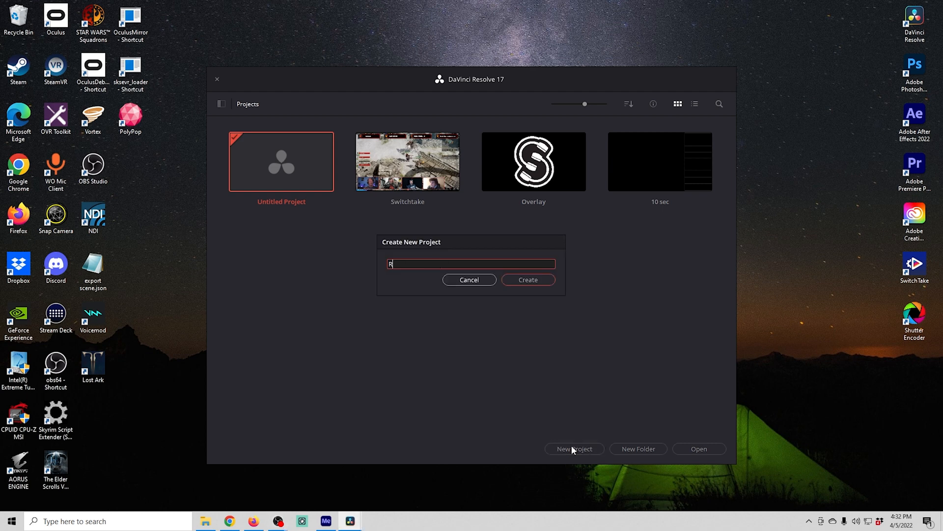
type("esize")
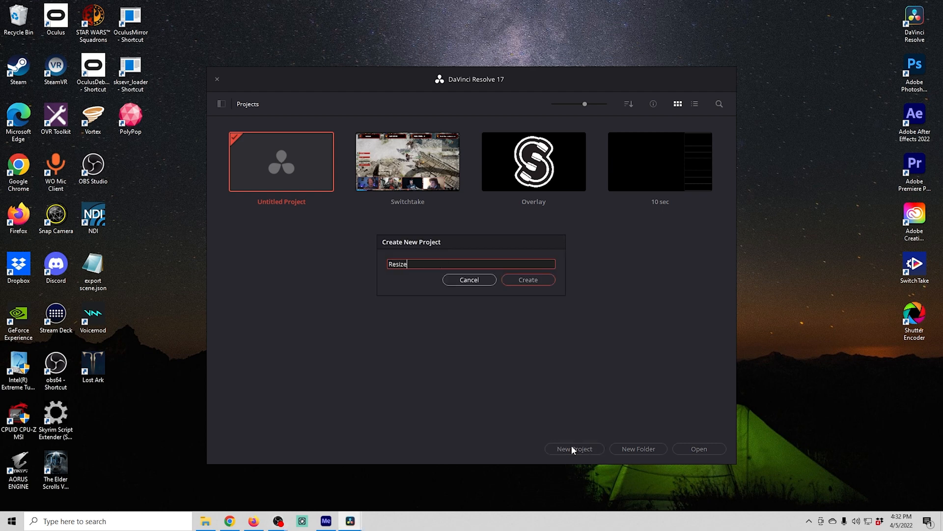
left_click(527, 279)
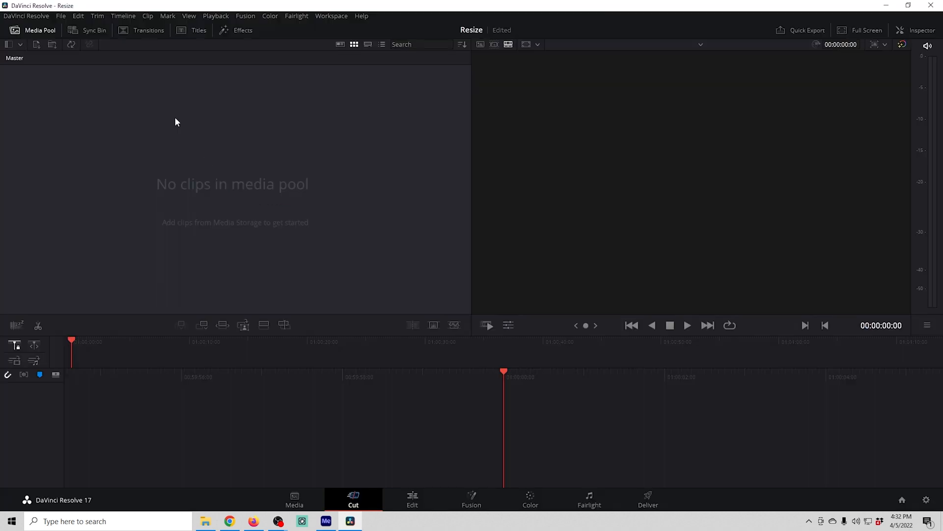
left_click(412, 499)
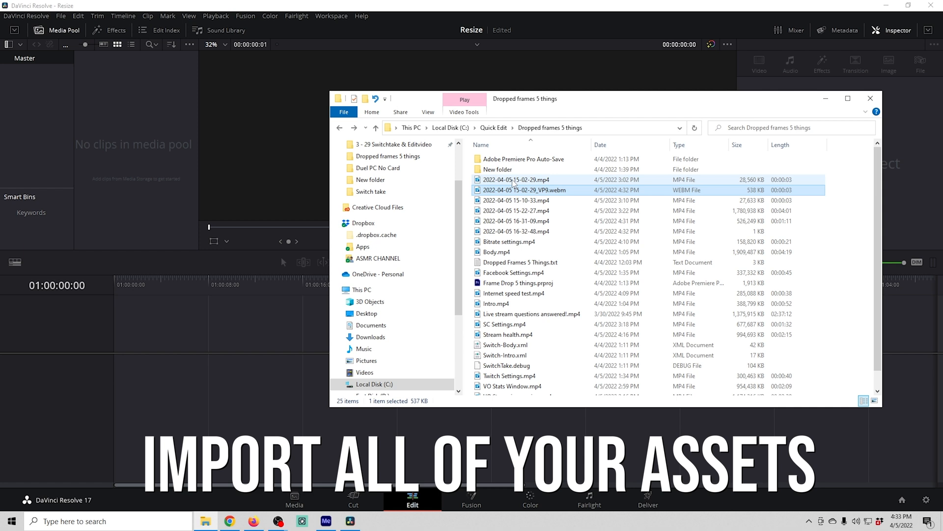
left_click(515, 210)
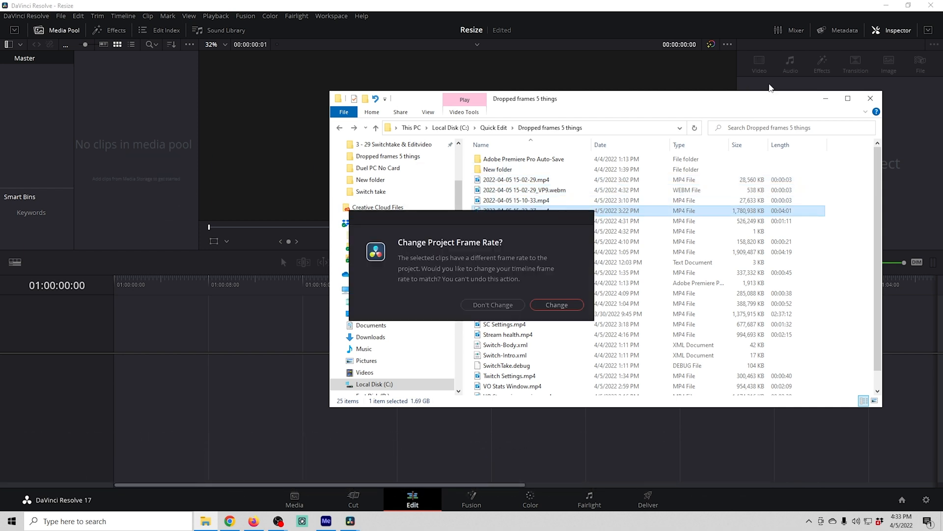
mouse_move(756, 104)
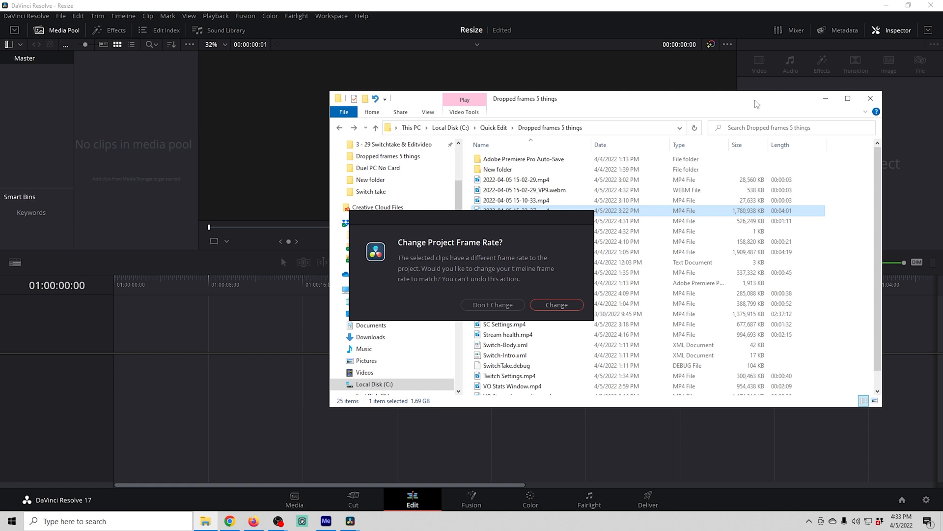
mouse_move(586, 249)
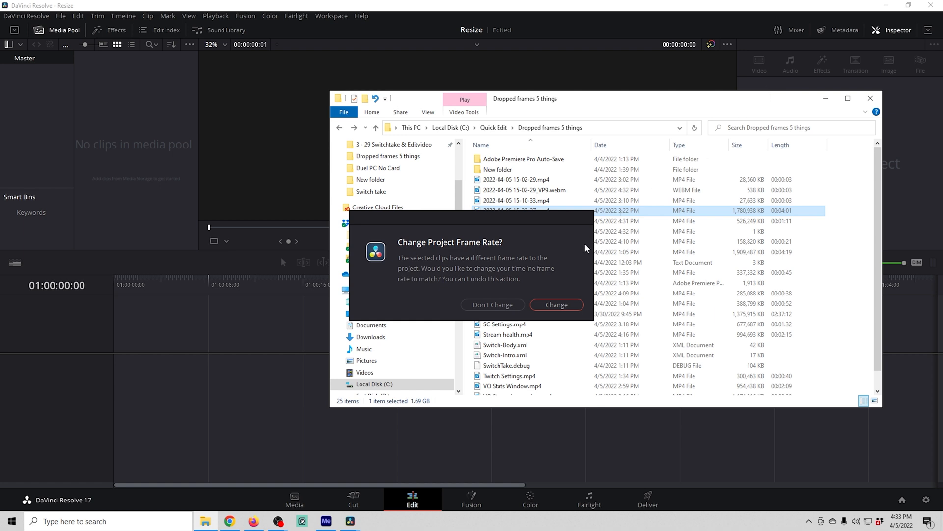
left_click(492, 305)
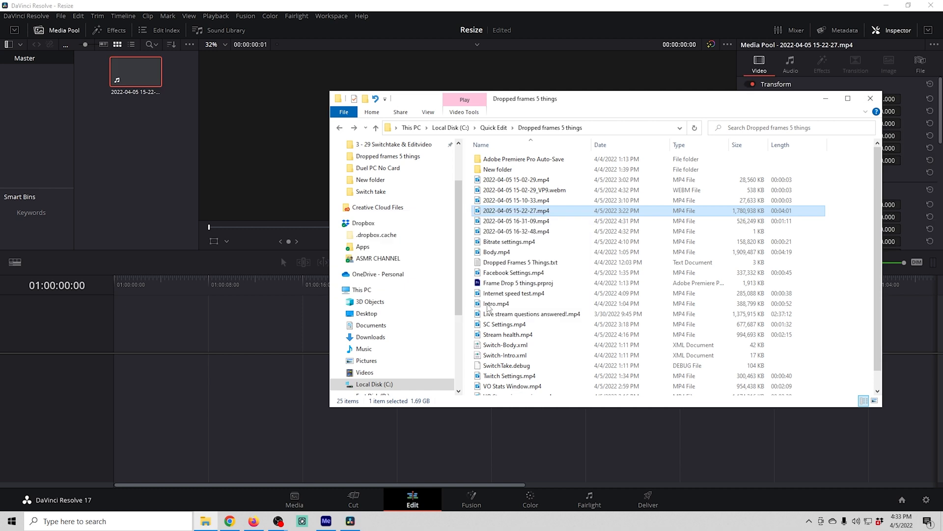
left_click(870, 99)
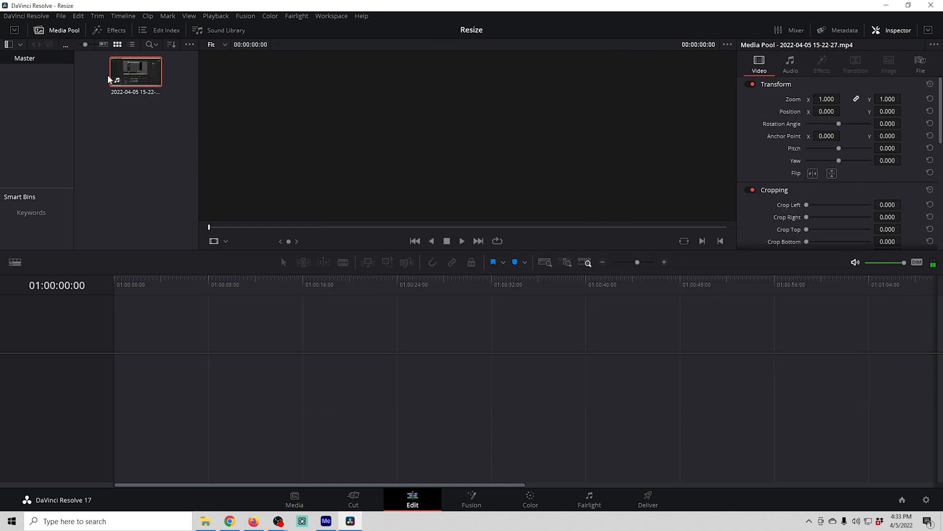
- In Project Settings, set the timeline to 30 fps and 1280 x 720 HD 720P
left_click(60, 15)
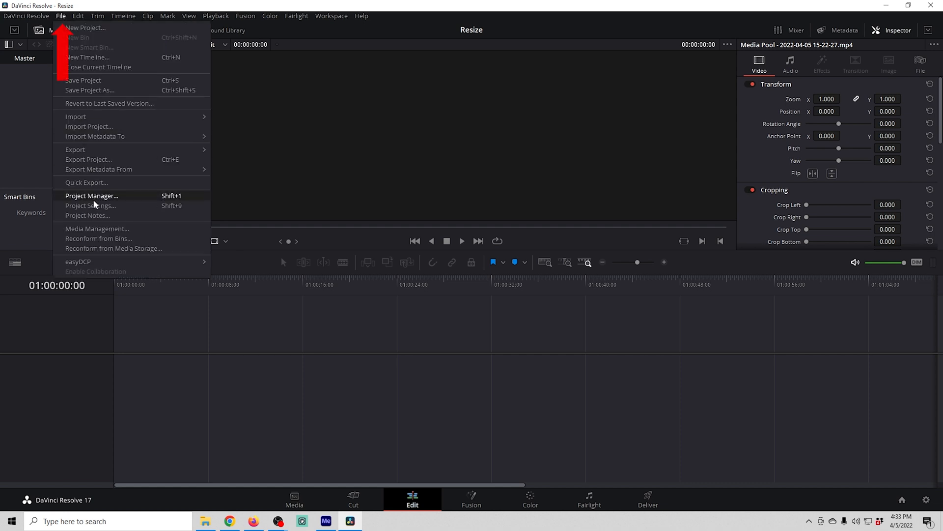
left_click(90, 206)
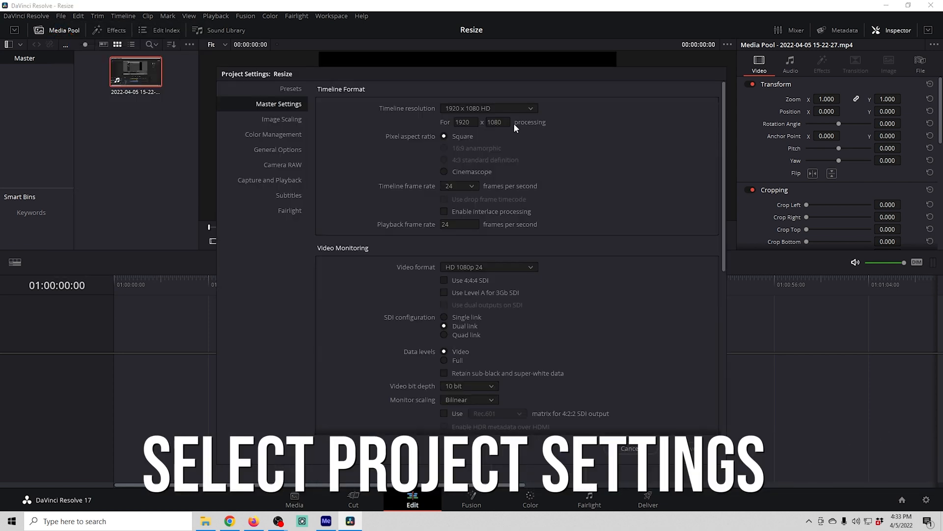
left_click(459, 185)
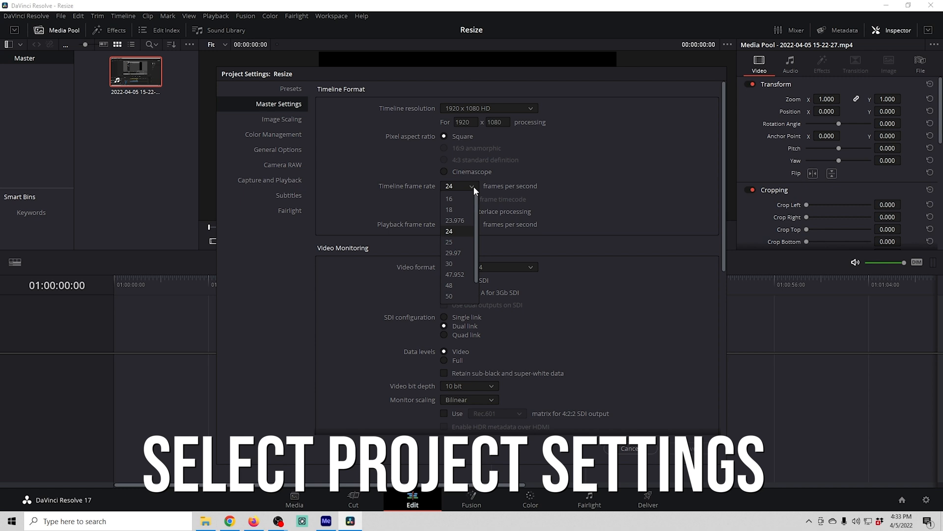
left_click(448, 263)
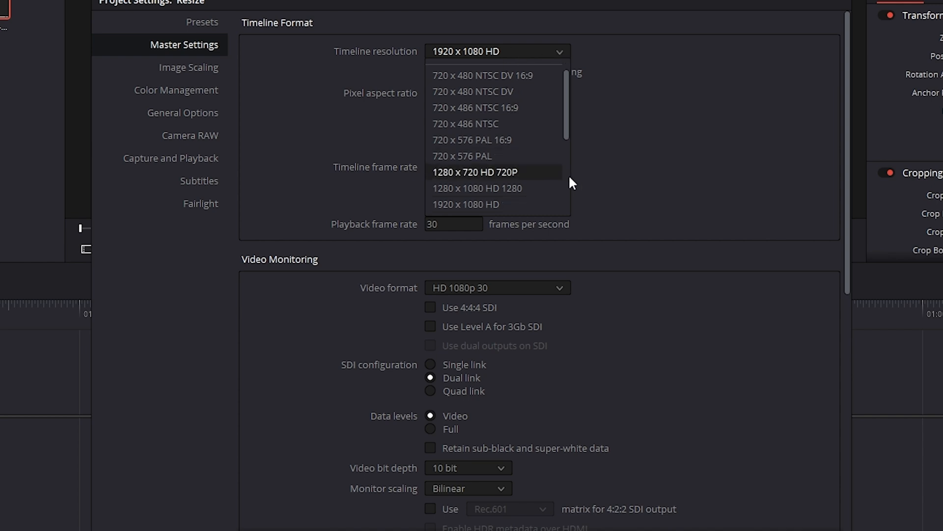
mouse_move(465, 177)
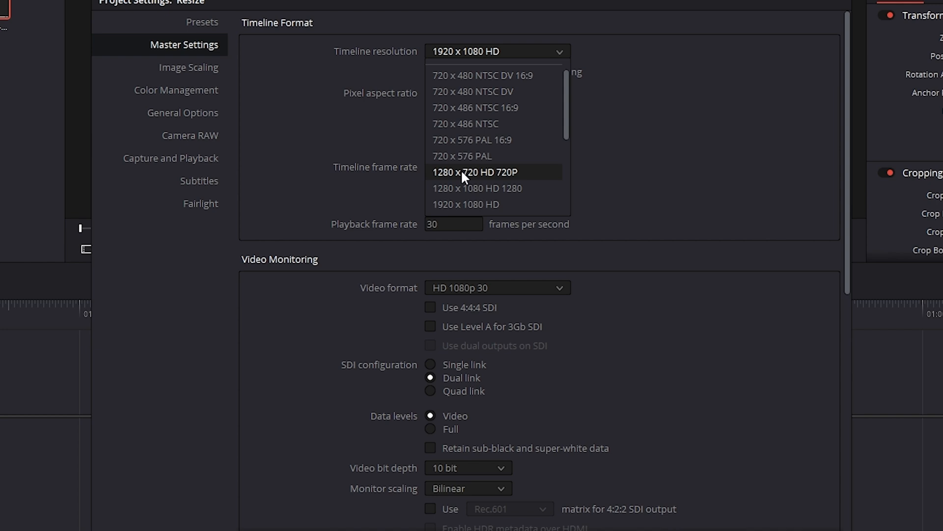
left_click(475, 172)
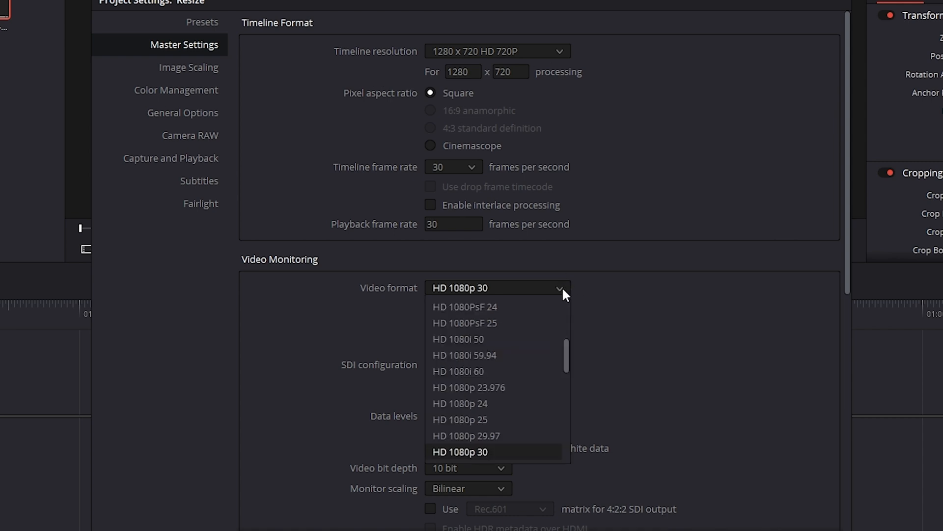
mouse_move(564, 369)
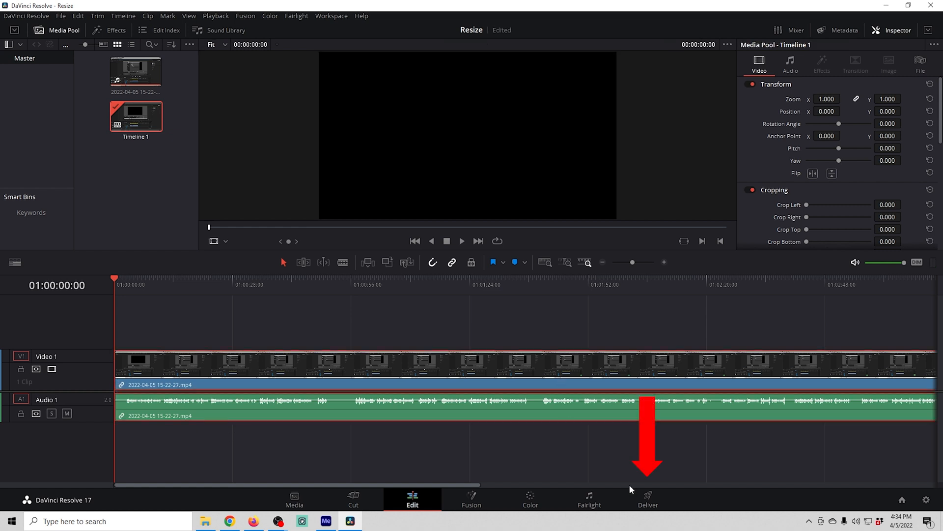
- On the Deliver page, set the render location to the Dropped frames 5 things folder
left_click(648, 499)
type("resize")
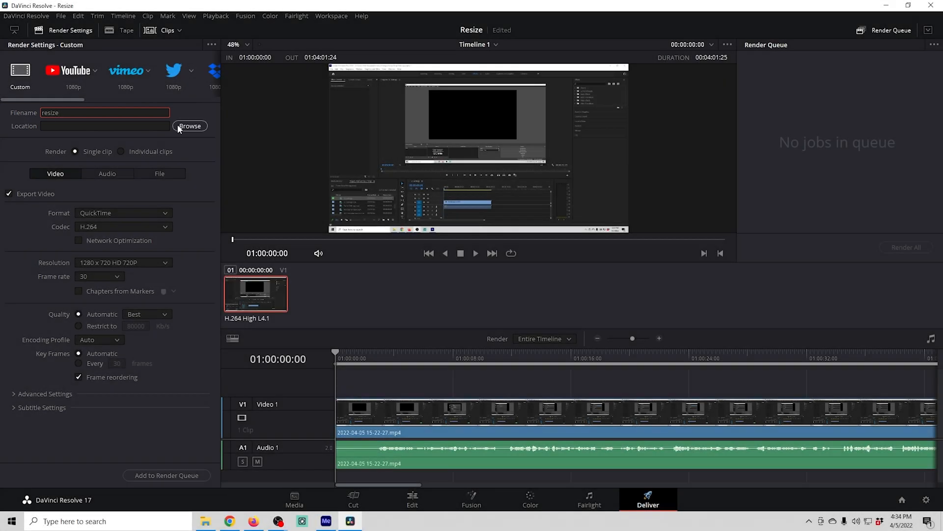
left_click(190, 126)
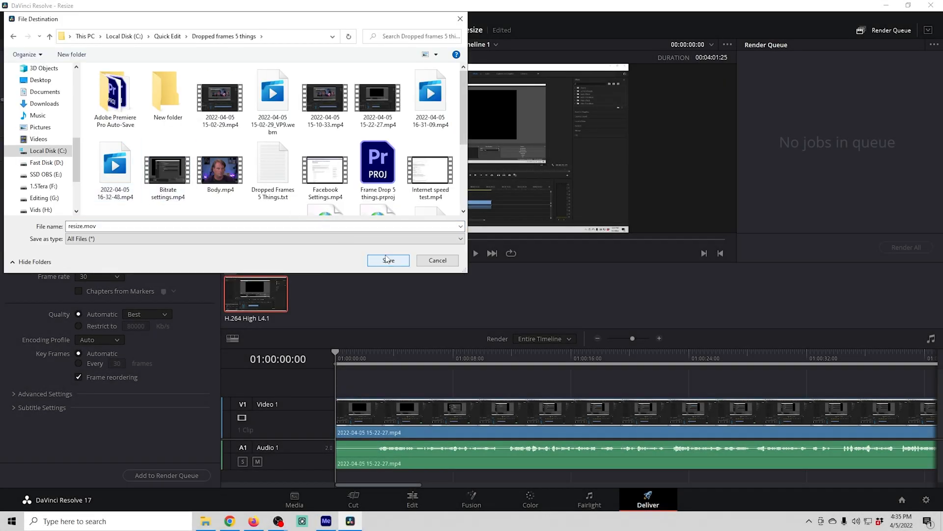
left_click(387, 260)
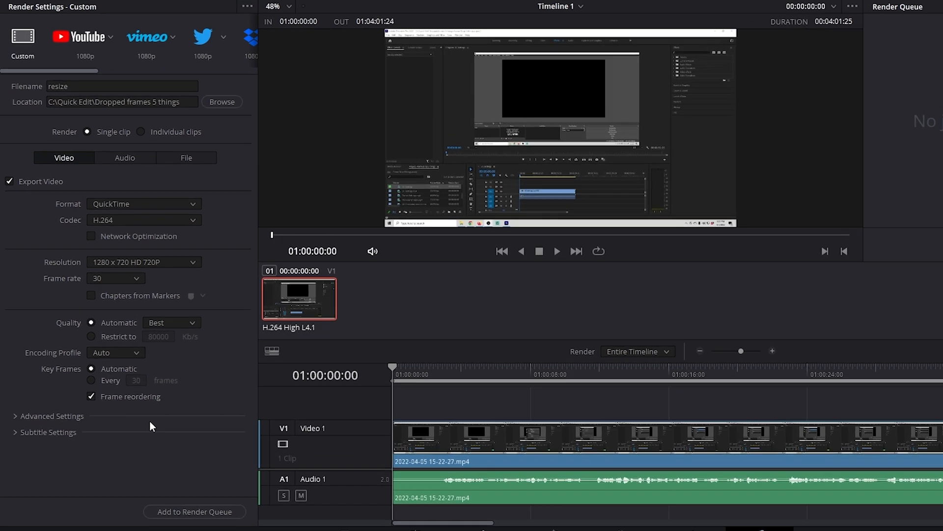
- Render as Uncompressed BGRA 8-bit with alpha exported, and add it to the render queue
left_click(143, 220)
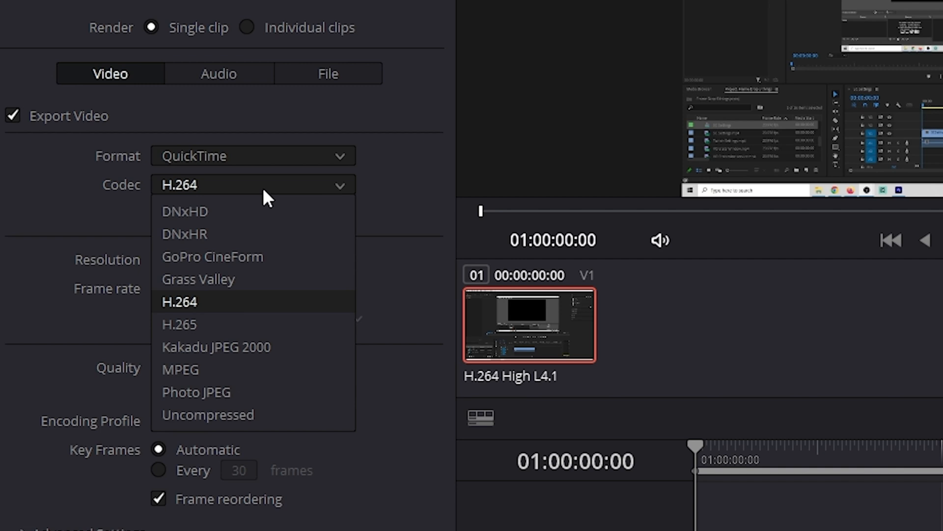
left_click(207, 414)
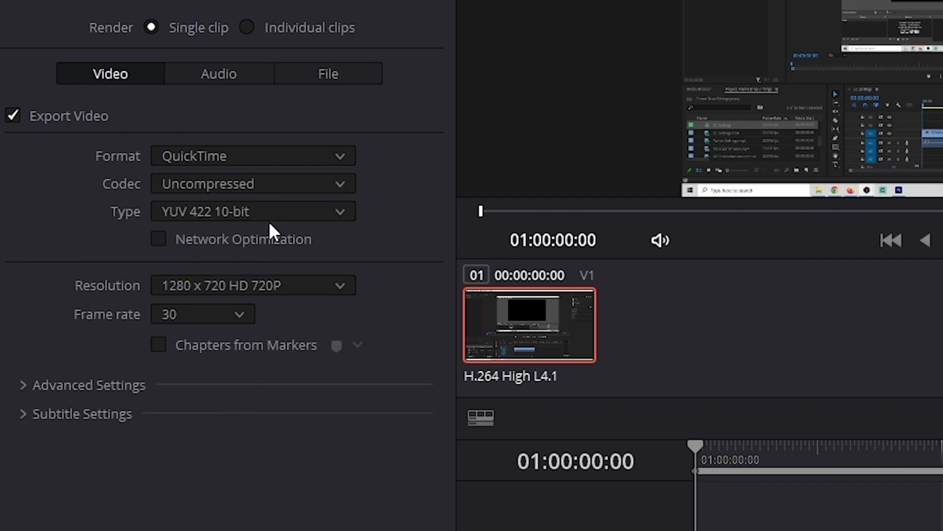
left_click(253, 212)
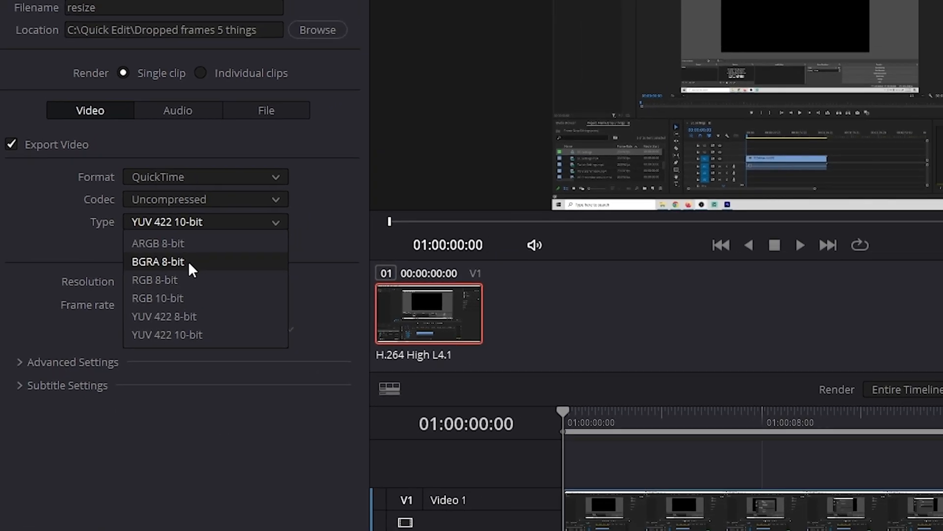
left_click(158, 260)
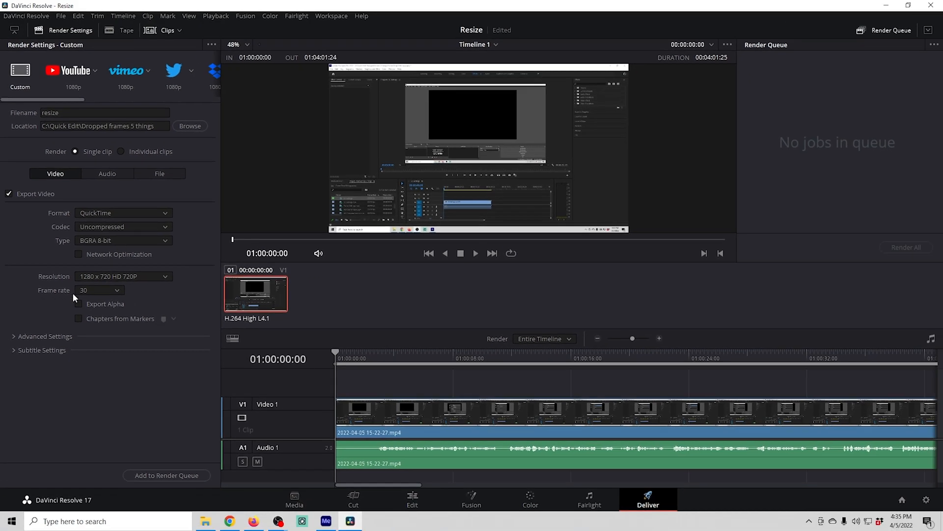
left_click(78, 303)
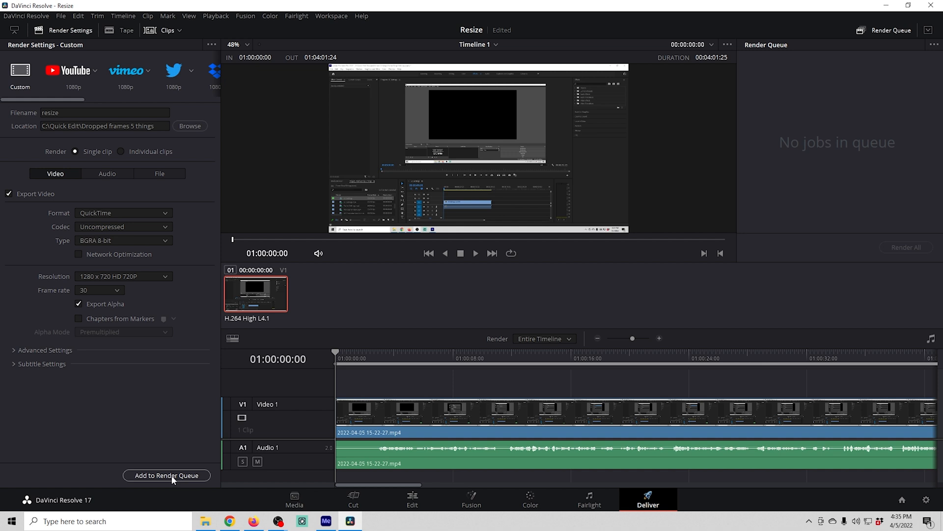
left_click(167, 475)
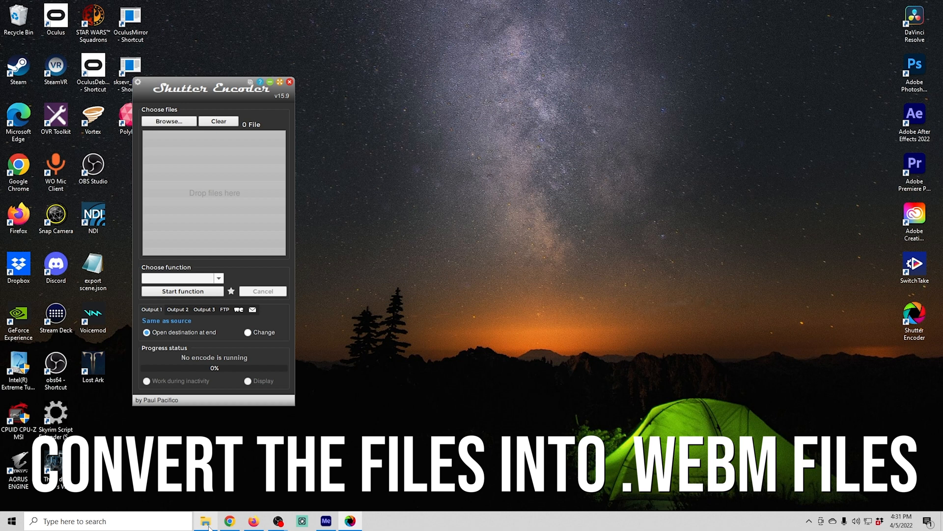
left_click(206, 521)
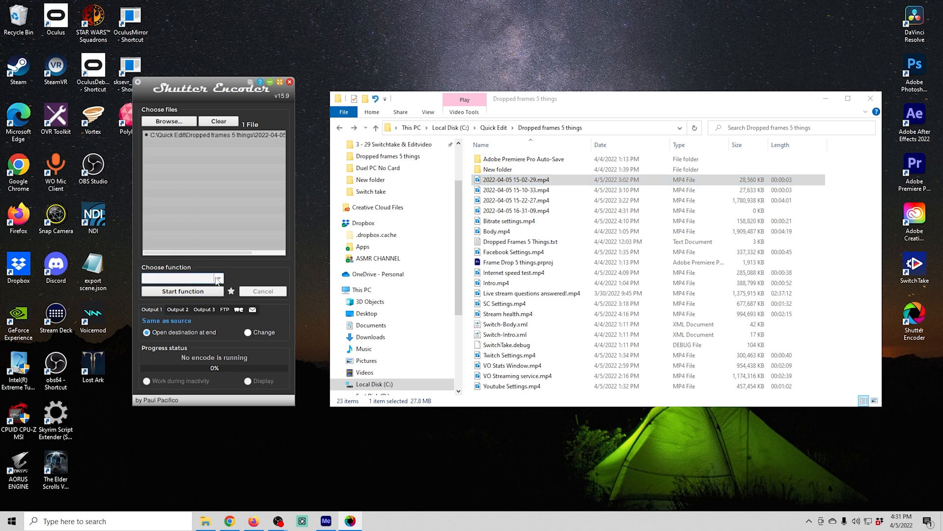
left_click(219, 278)
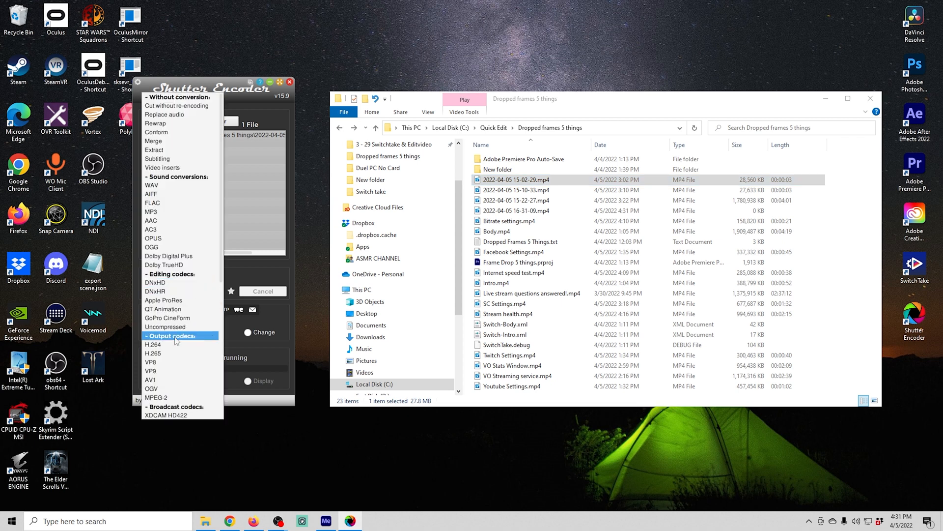
left_click(151, 370)
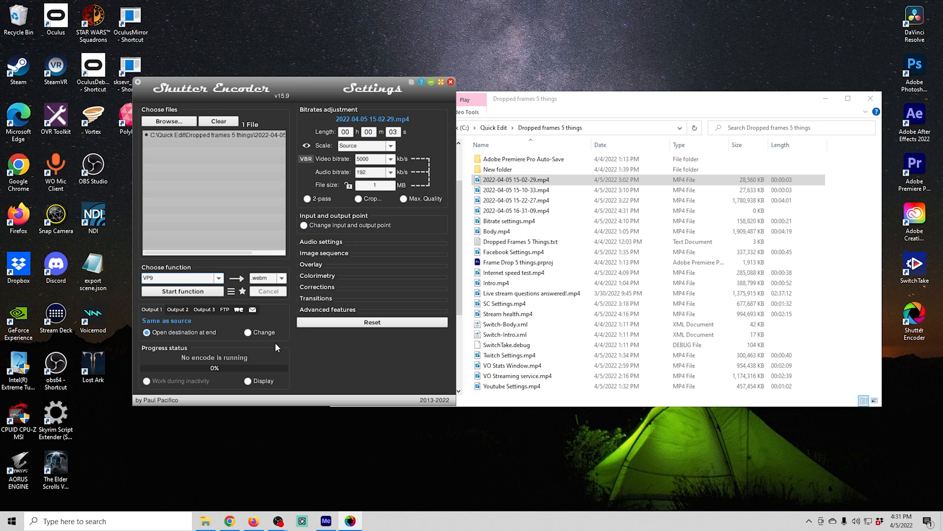
left_click(327, 309)
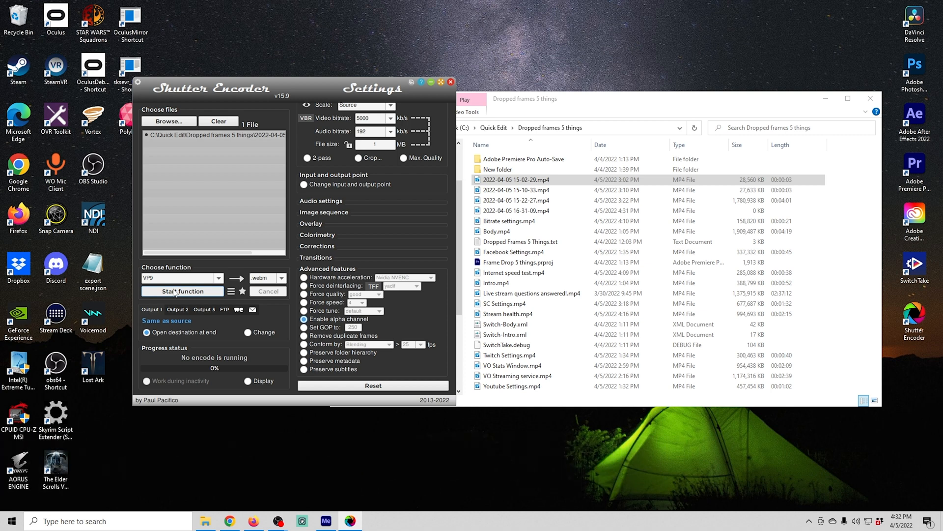
left_click(182, 292)
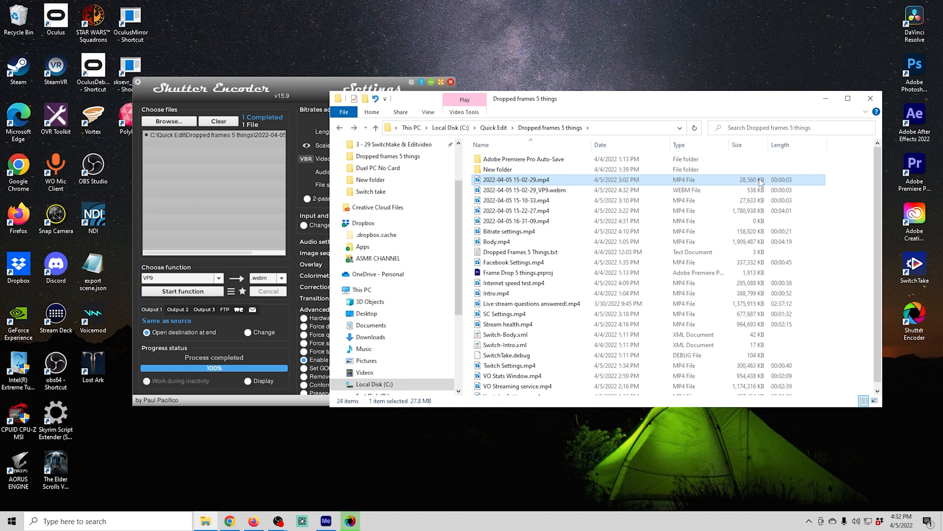
left_click(524, 189)
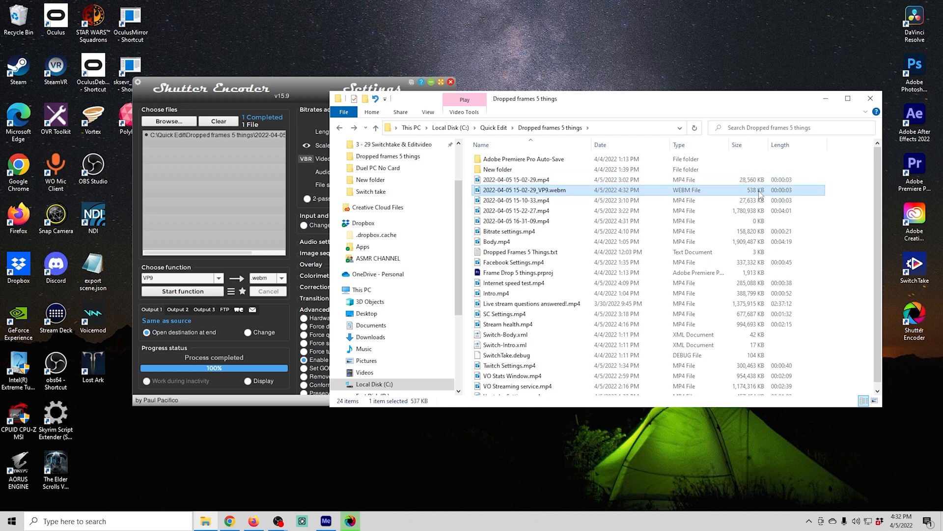
mouse_move(501, 257)
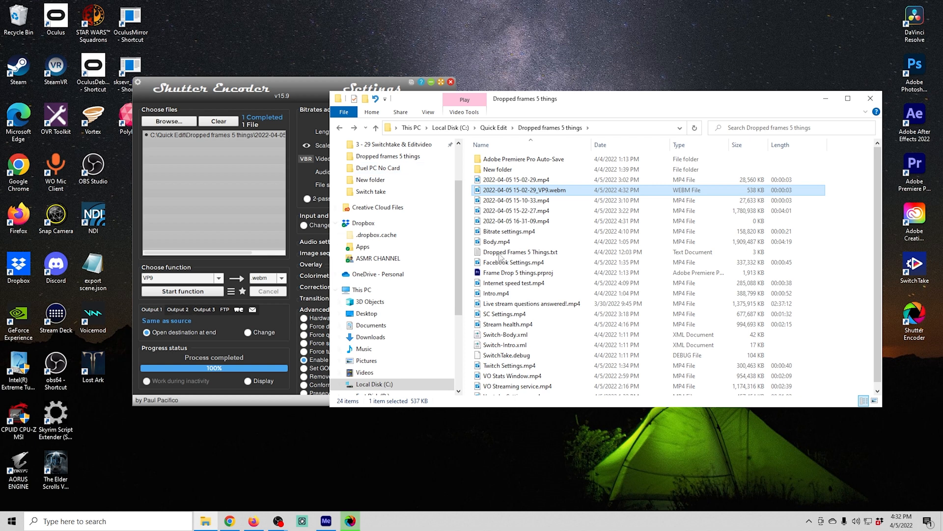
mouse_move(337, 84)
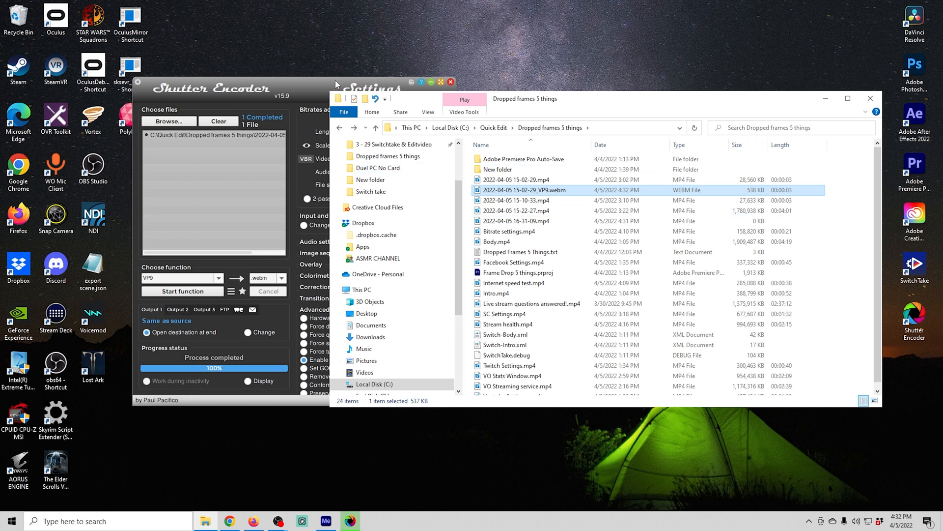